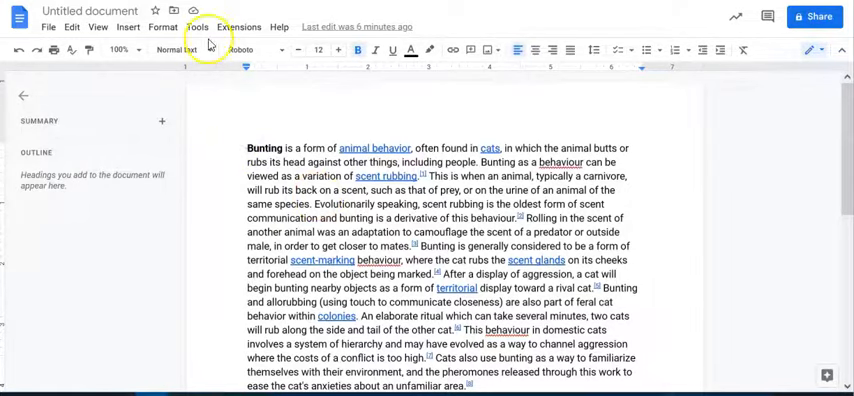
Bring up the Tools menu listing the document utilities including Word count.
{"action": "left_click", "coordinate": [196, 26]}
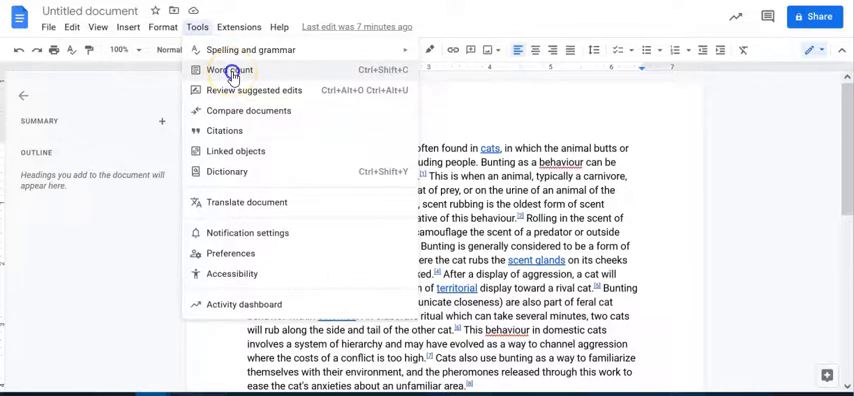
Show the Word count summary: 1 page, 270 words, 1524 characters.
{"action": "left_click", "coordinate": [230, 68]}
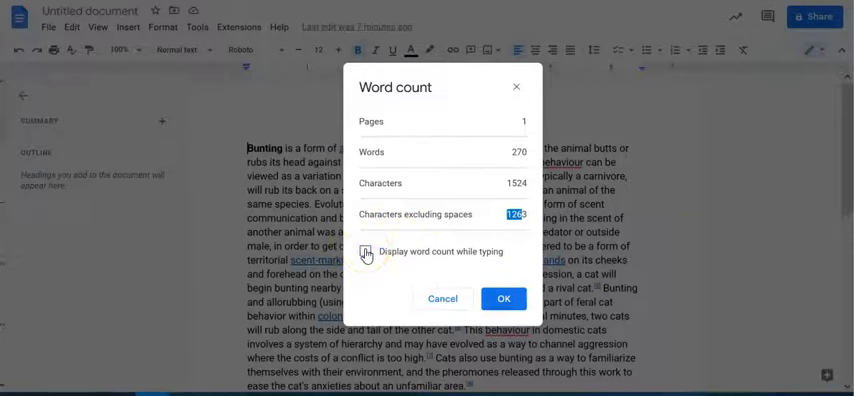
Confirm the live word count box and scroll the document as the tally updates.
{"action": "left_click", "coordinate": [364, 252]}
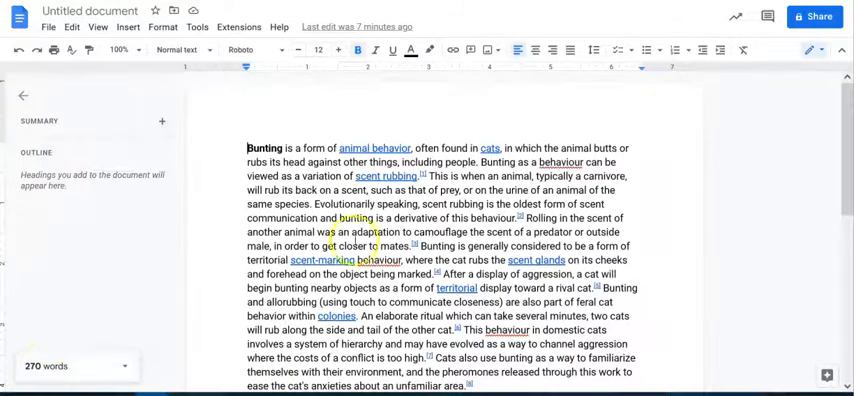
{"action": "scroll", "scroll_direction": "down", "scroll_amount": 3}
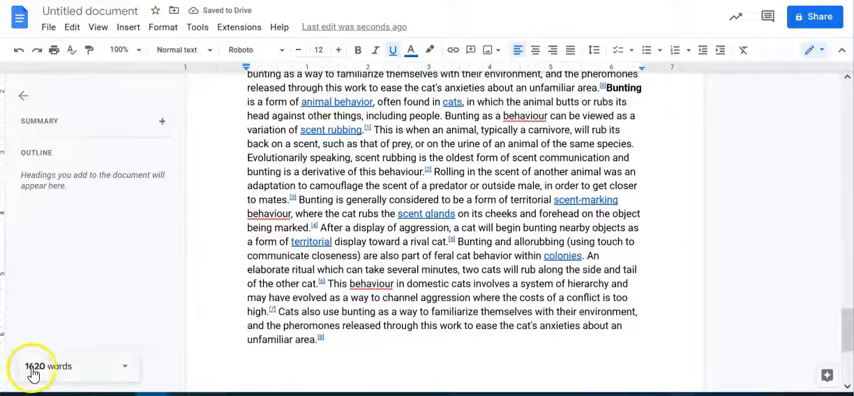
{"action": "mouse_move", "coordinate": [100, 372]}
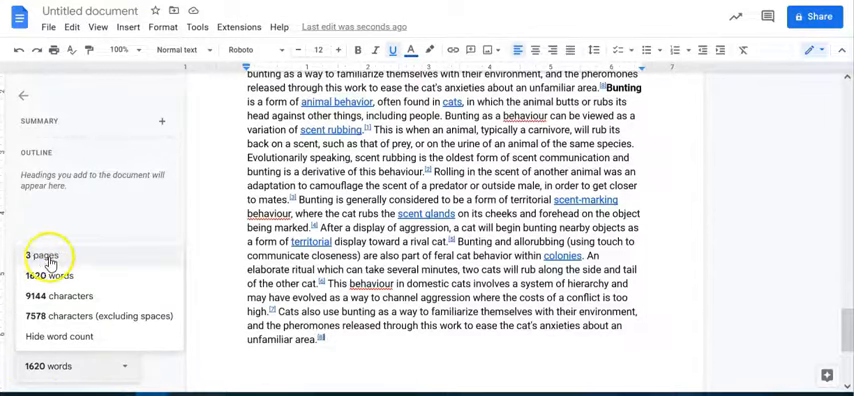
{"action": "mouse_move", "coordinate": [56, 320]}
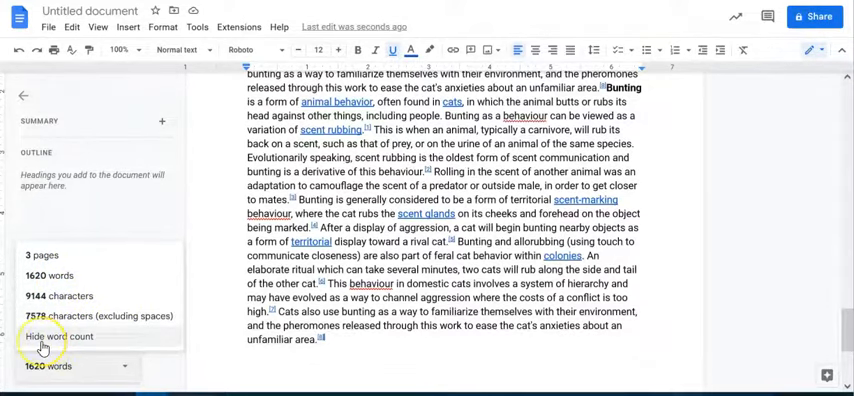
{"action": "left_click", "coordinate": [56, 336]}
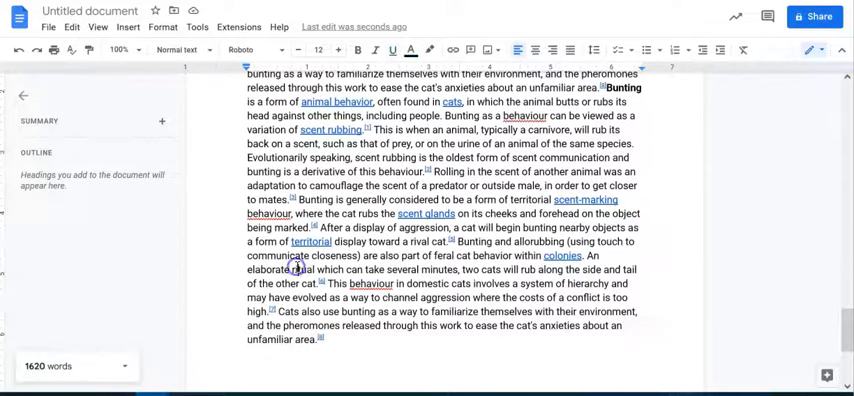